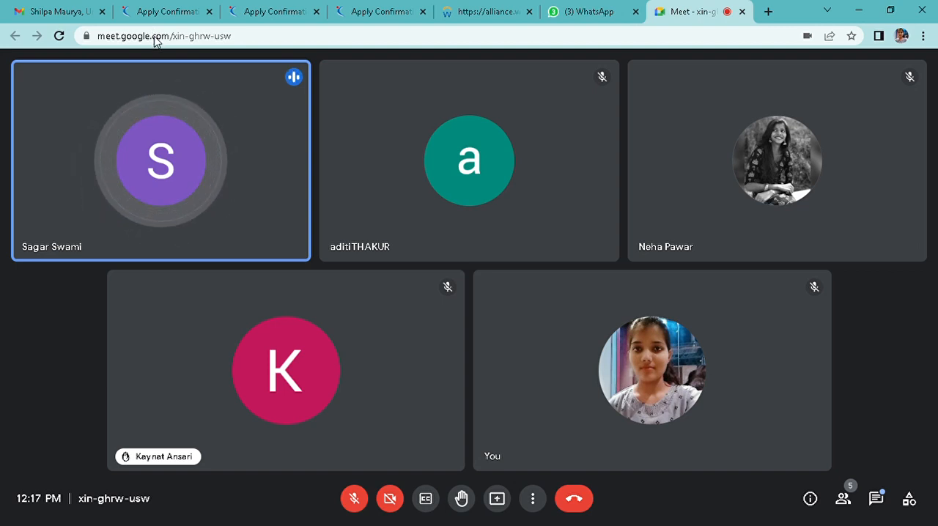
{"action": "mouse_move", "coordinate": [380, 87]}
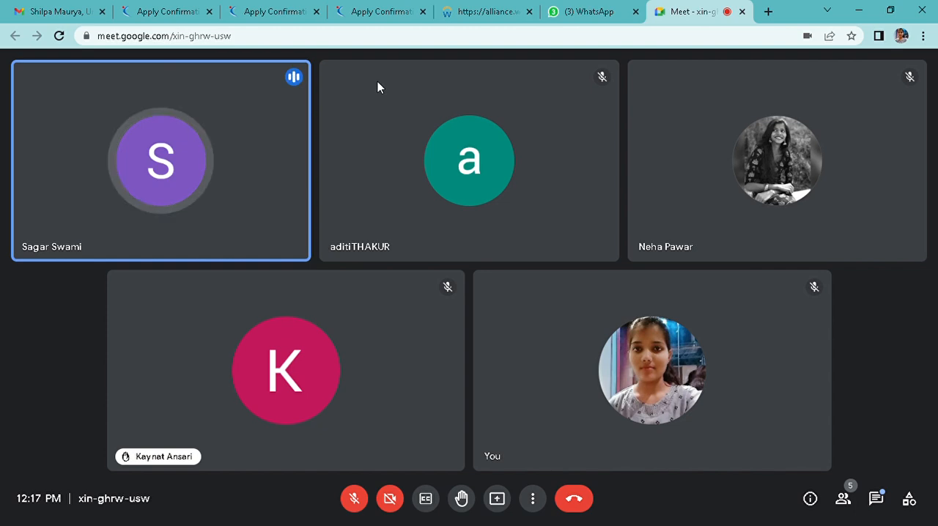